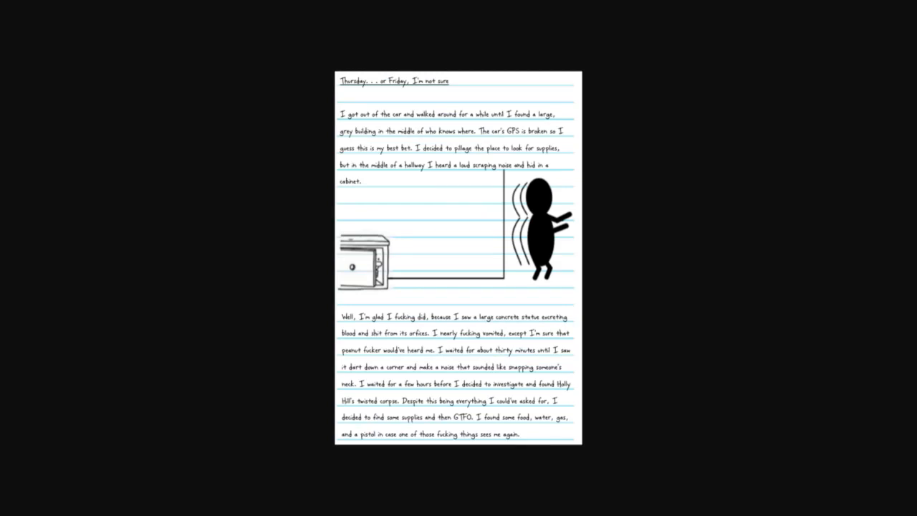
mouse_move(268, 477)
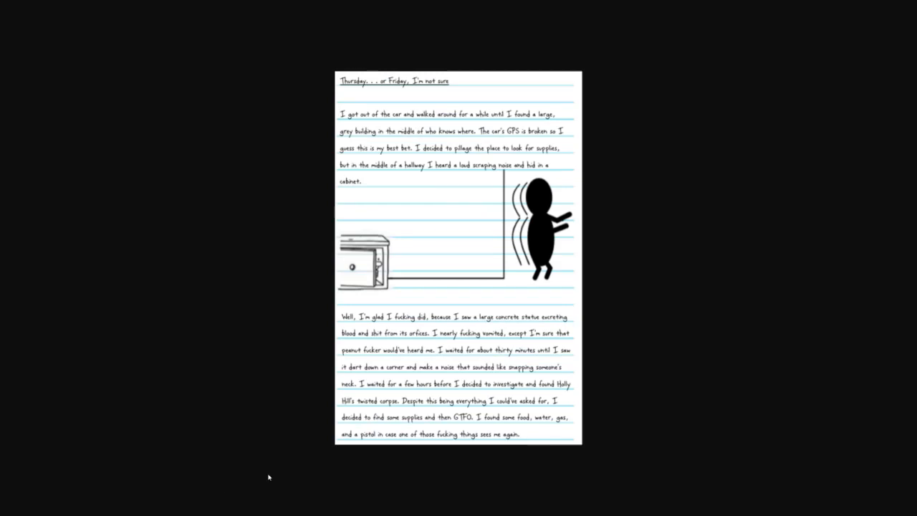
mouse_move(664, 270)
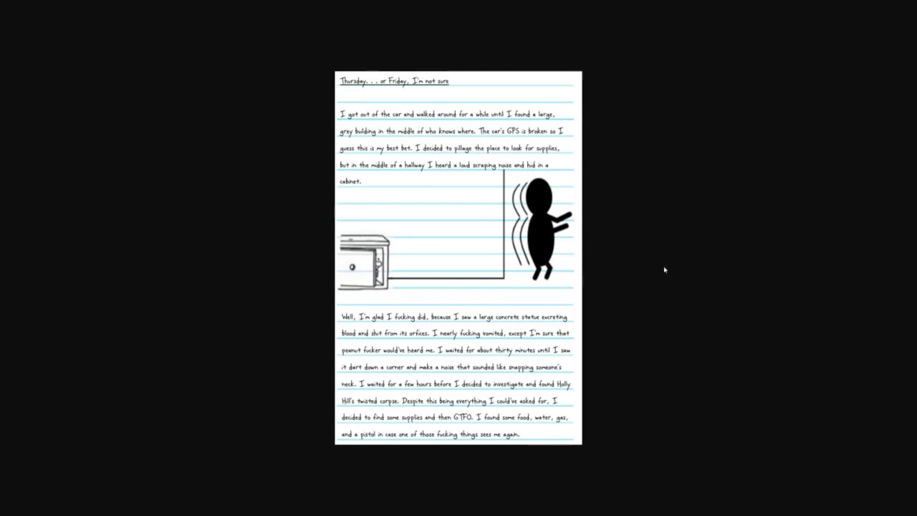
mouse_move(673, 273)
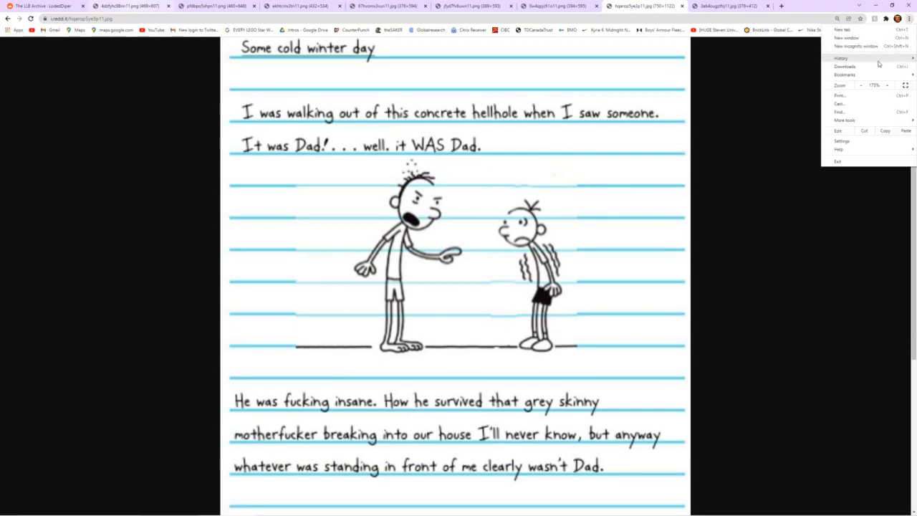
Zoom the 'Some cold winter day' page out from 175% to 110% via the Chrome menu
click(862, 85)
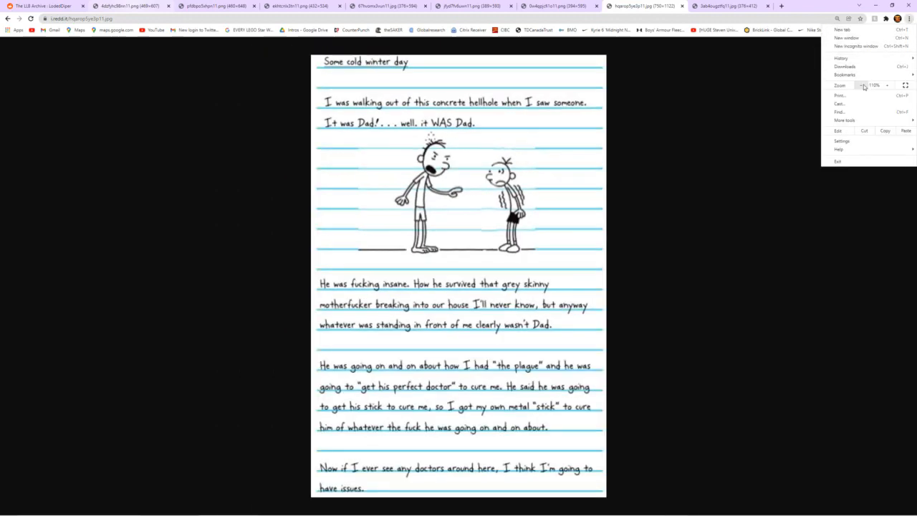